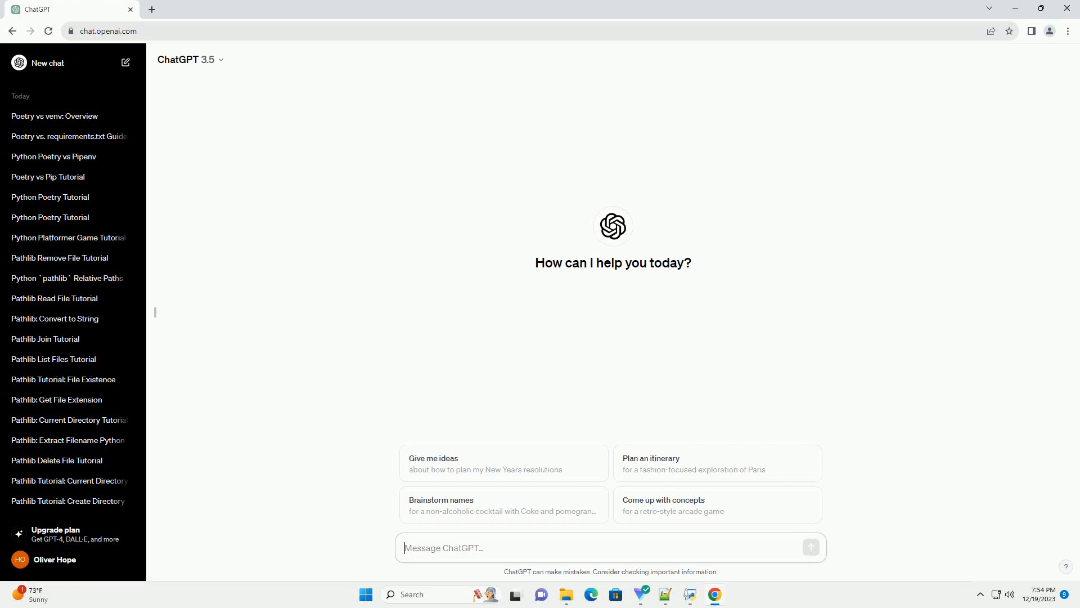
# Request a Python tree-printing tutorial with code, following the generated binary-tree example.
pyautogui.click(810, 547)
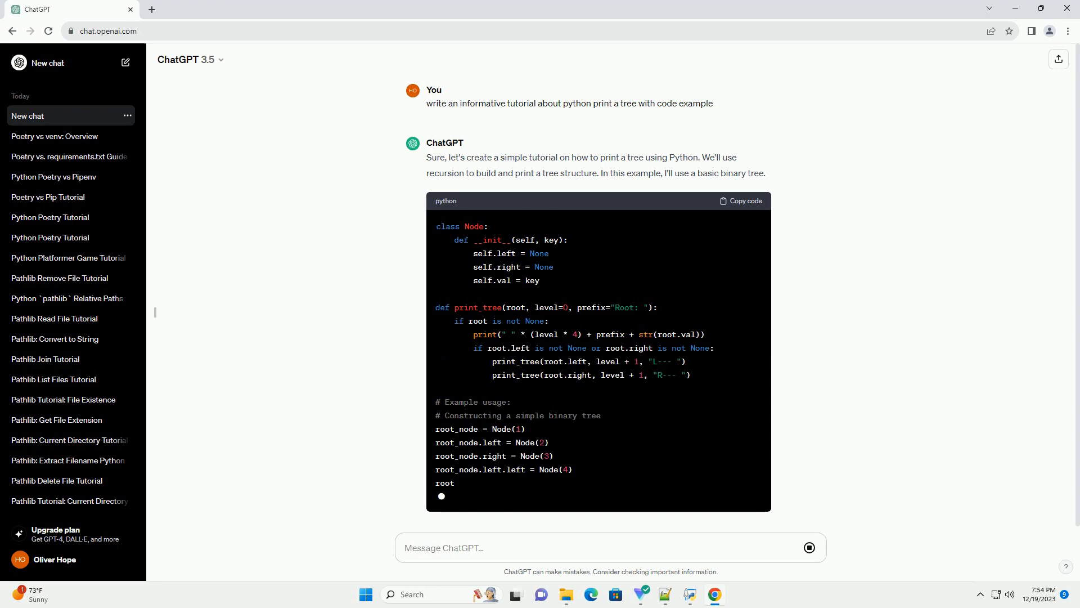
pyautogui.scroll(-3)
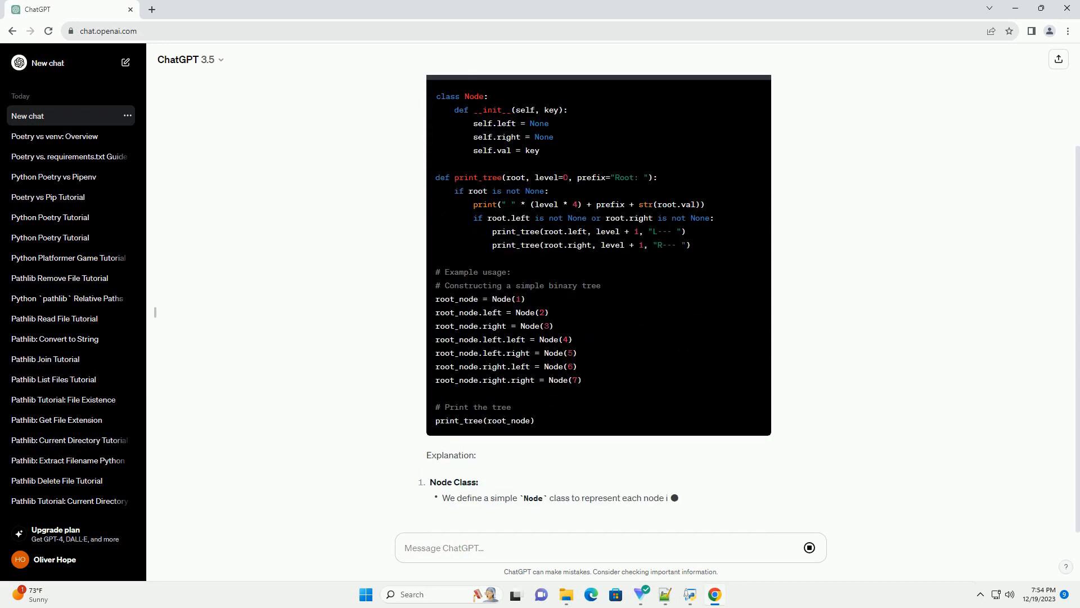
pyautogui.scroll(-3)
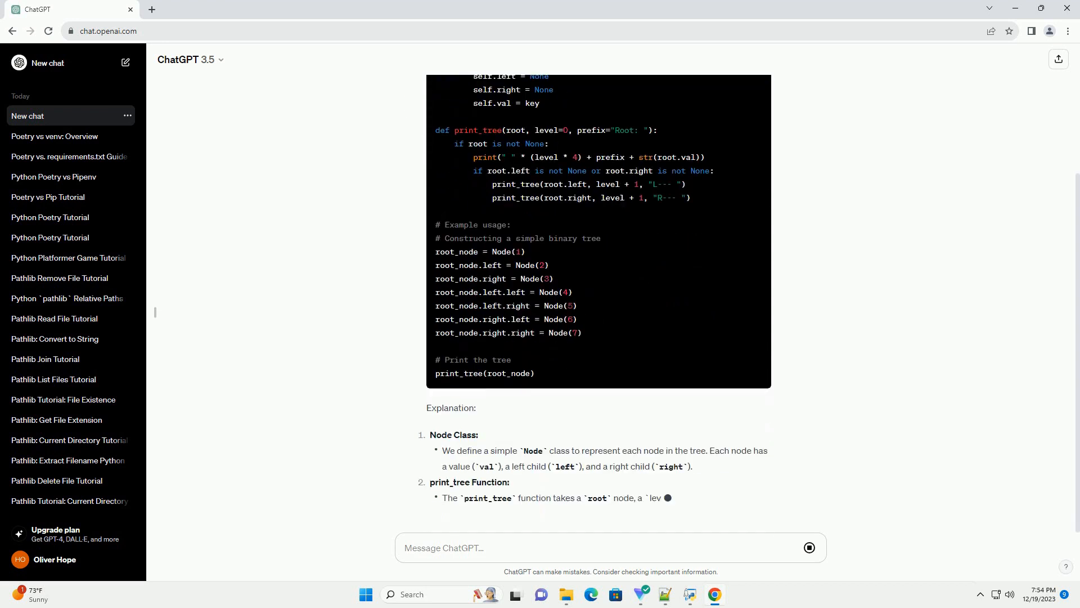